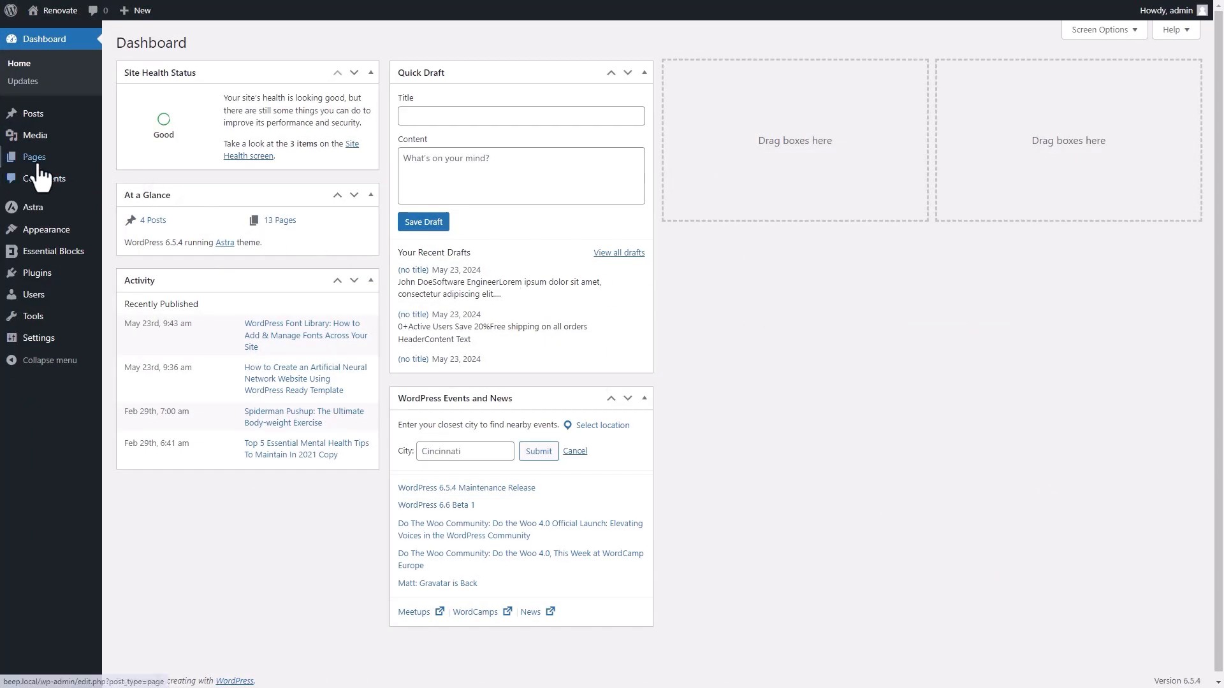
- Start a new page titled 'Team Member' and search the block inserter for columns
{"action": "left_click", "coordinate": [34, 157]}
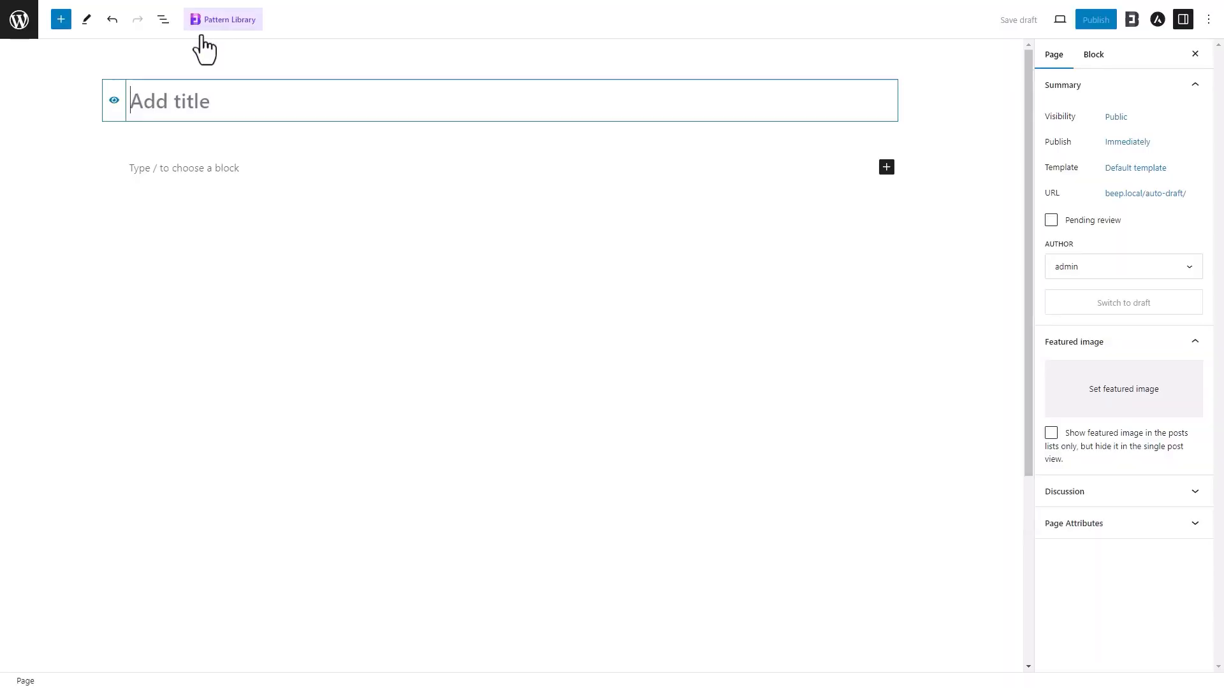
{"action": "type", "text": "Team Member"}
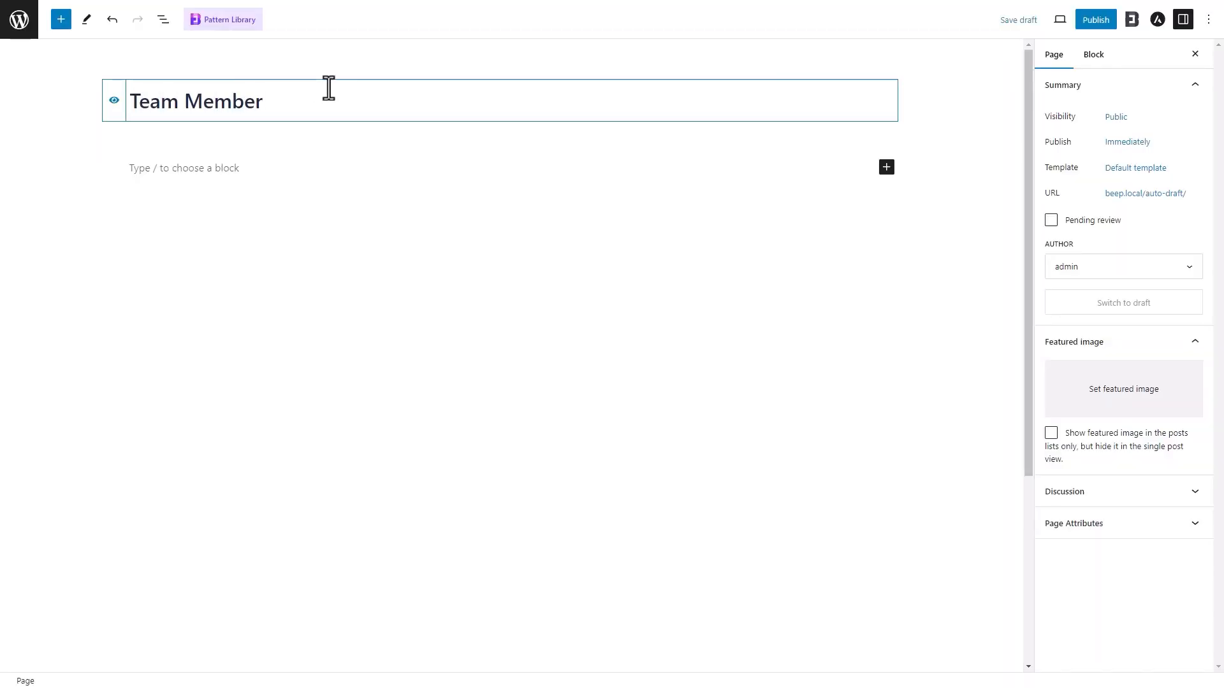
{"action": "left_click", "coordinate": [886, 167]}
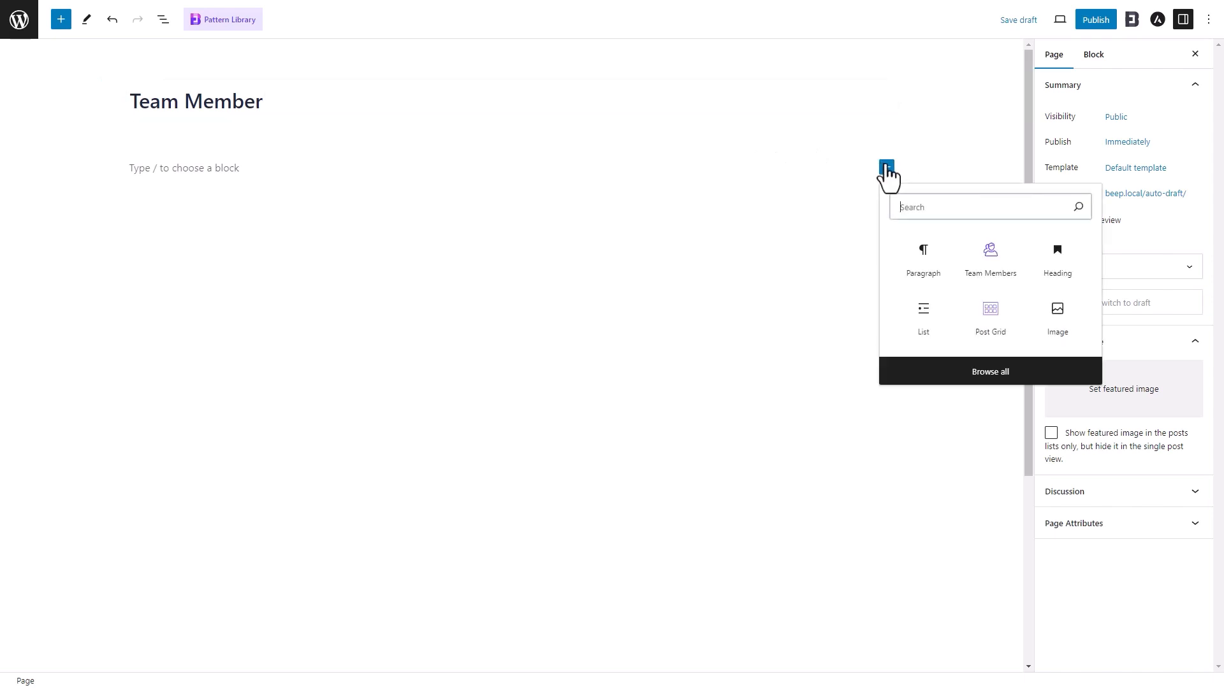
{"action": "type", "text": "column"}
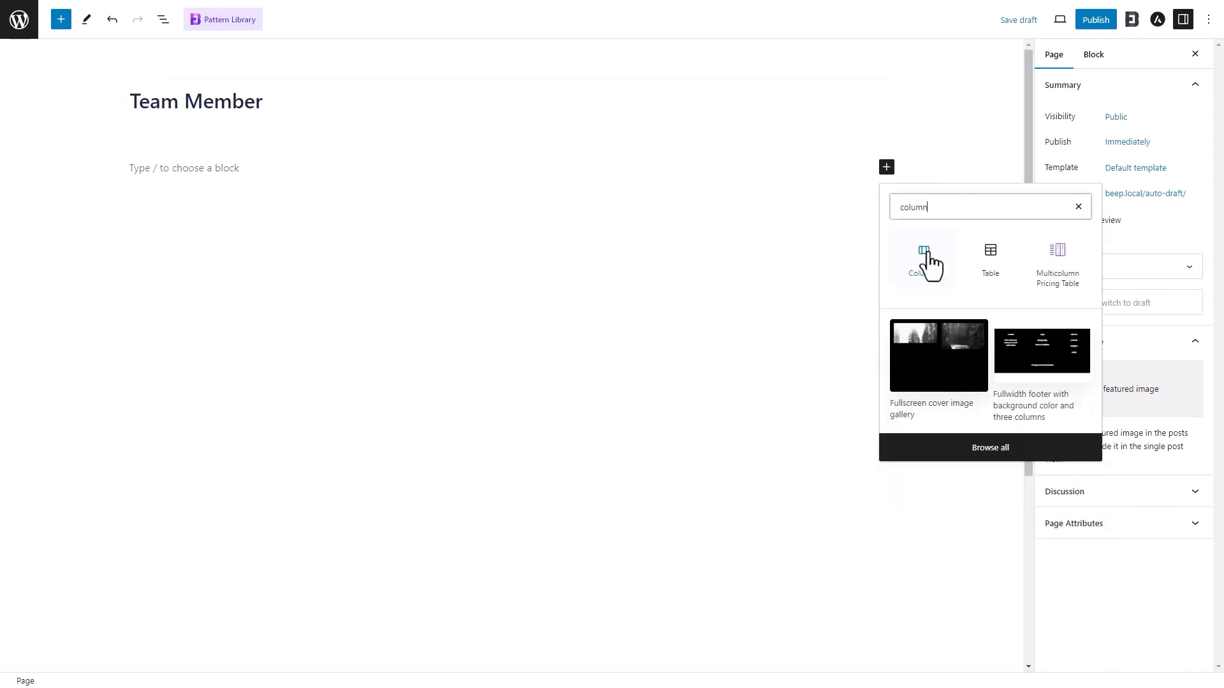
- Insert a Columns block with an even 50/50 split, ready to fill the first column
{"action": "left_click", "coordinate": [921, 250]}
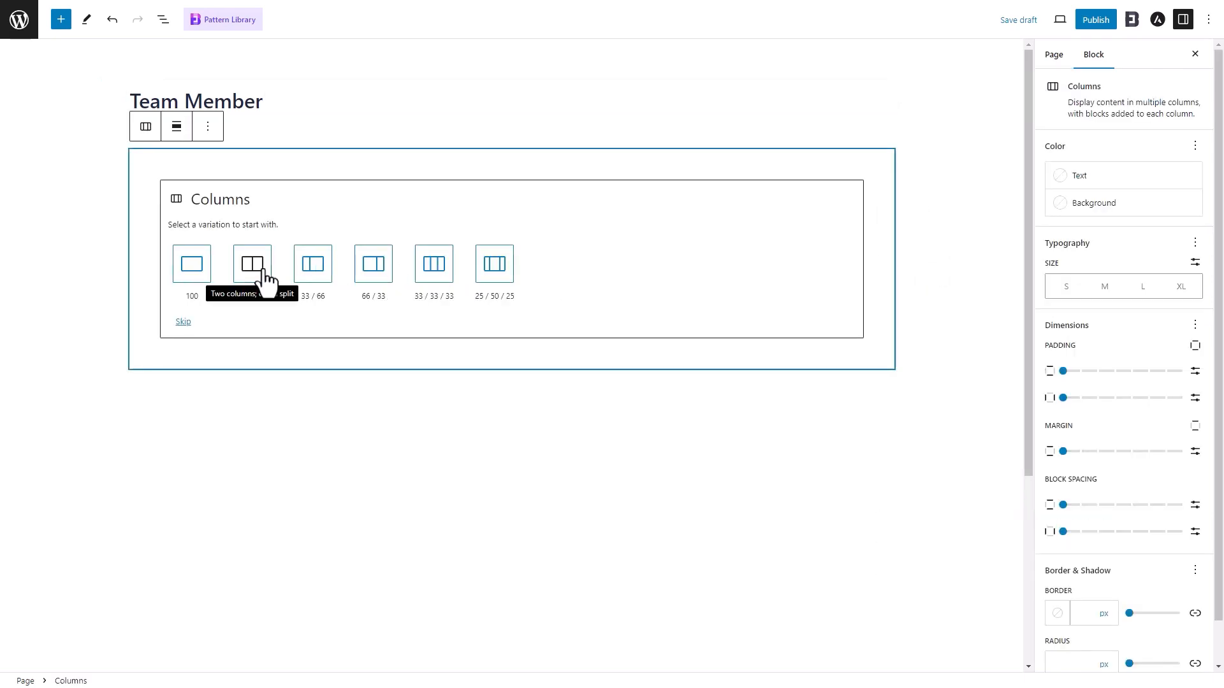
{"action": "left_click", "coordinate": [251, 263]}
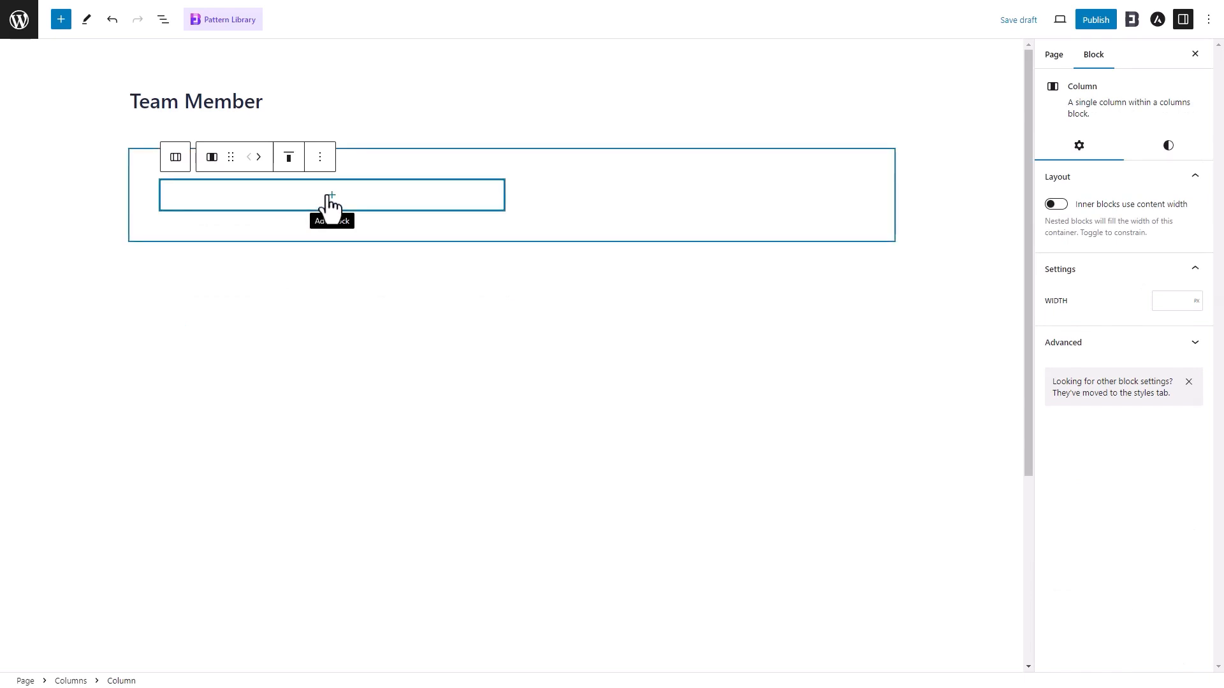
{"action": "left_click", "coordinate": [332, 193]}
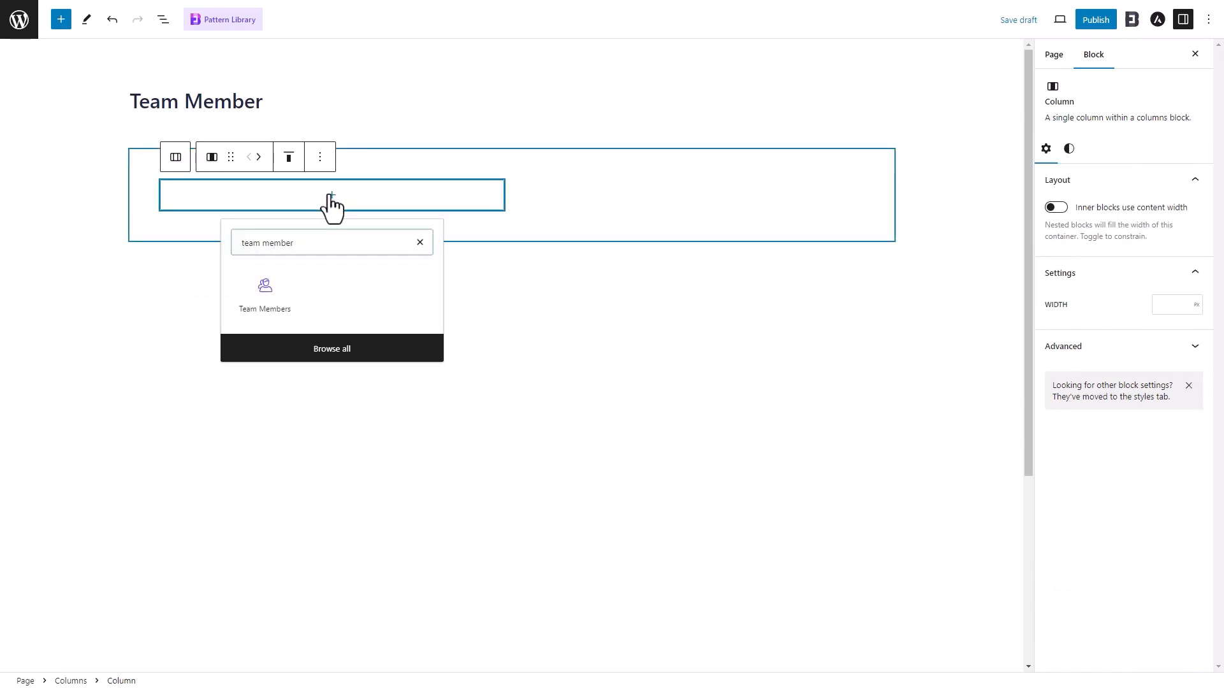
- Insert an Essential Blocks Team Members card in the first column from a ready-made template
{"action": "left_click", "coordinate": [265, 293]}
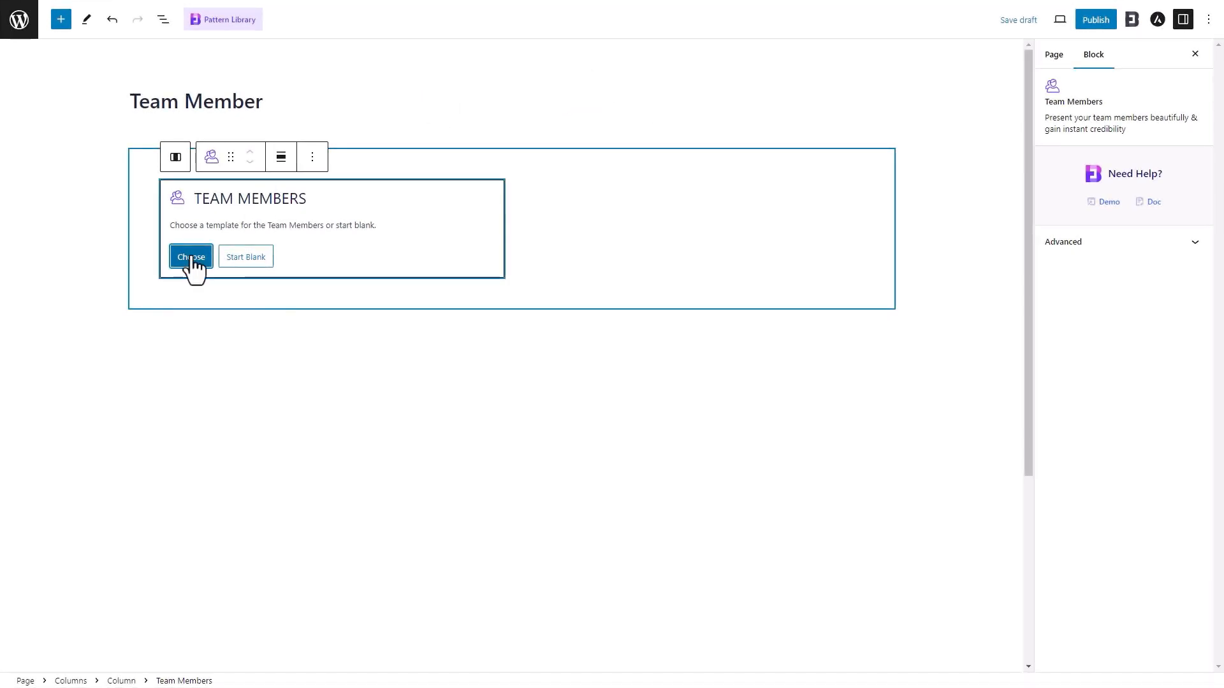
{"action": "left_click", "coordinate": [190, 256]}
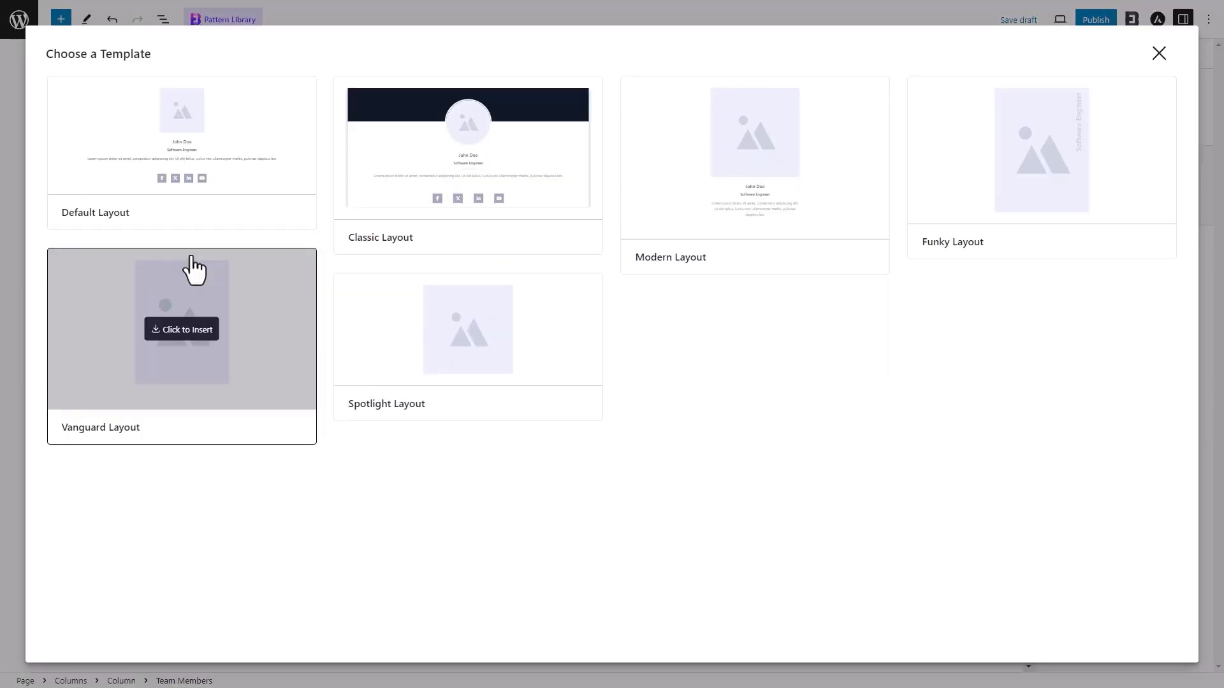
{"action": "mouse_move", "coordinate": [379, 262]}
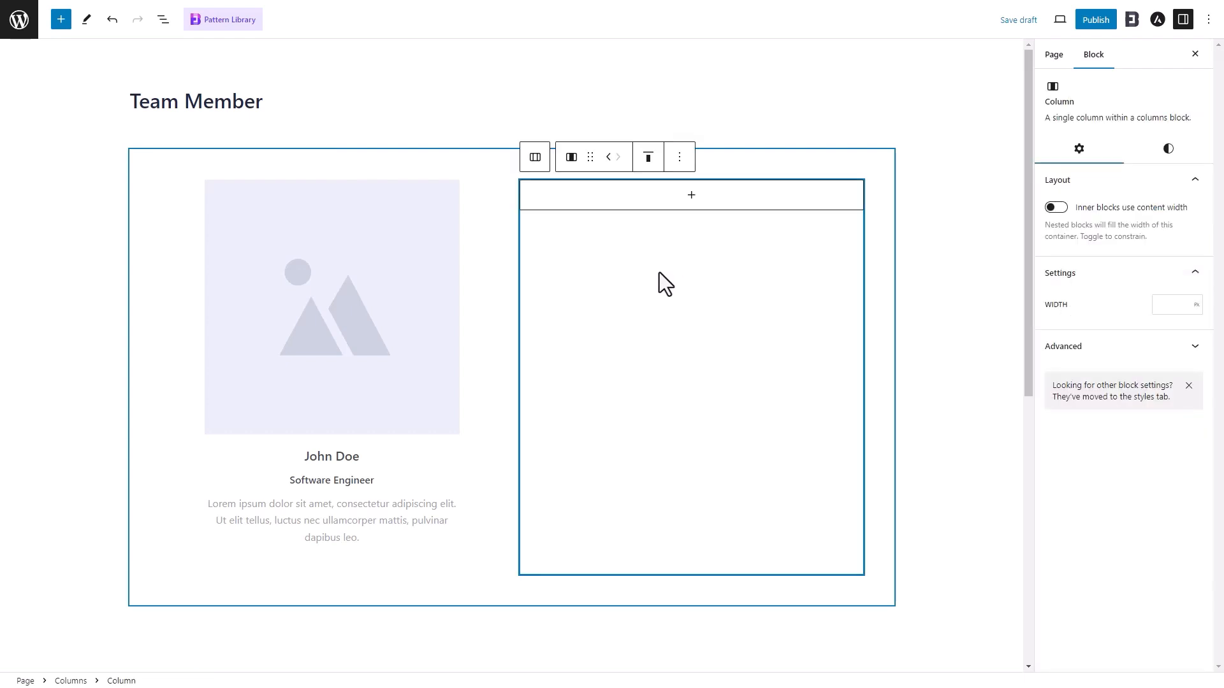
- Insert a second Team Members block in the other column
{"action": "left_click", "coordinate": [690, 194]}
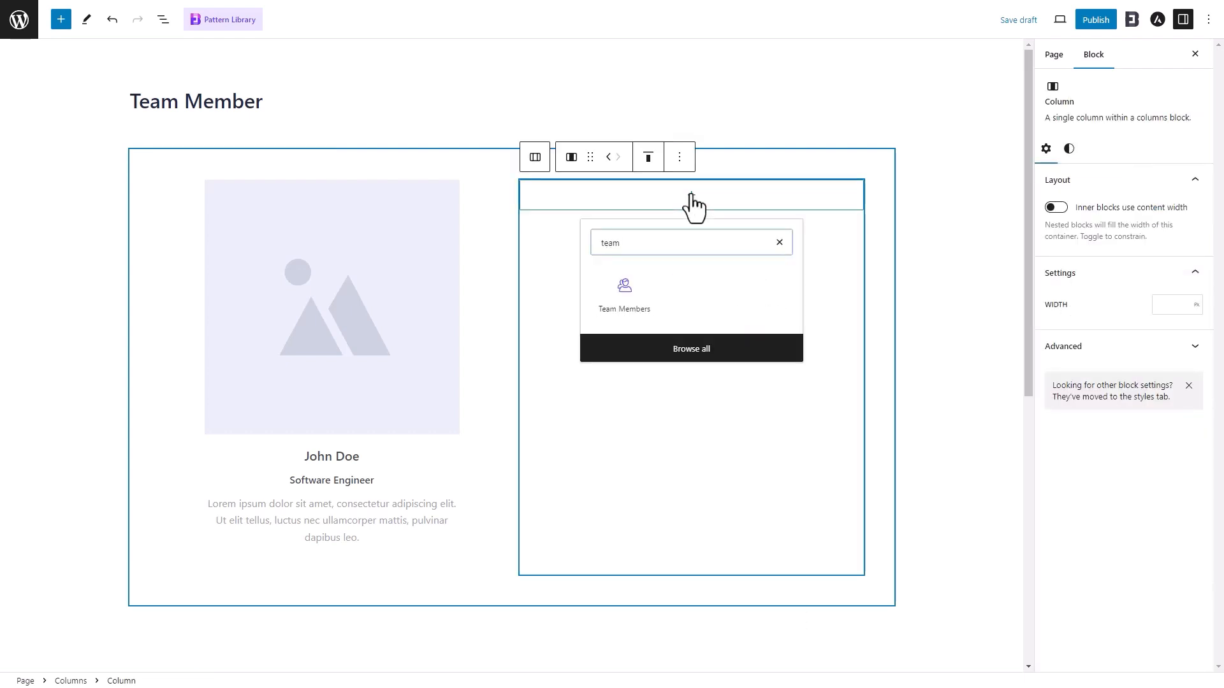
{"action": "left_click", "coordinate": [623, 293]}
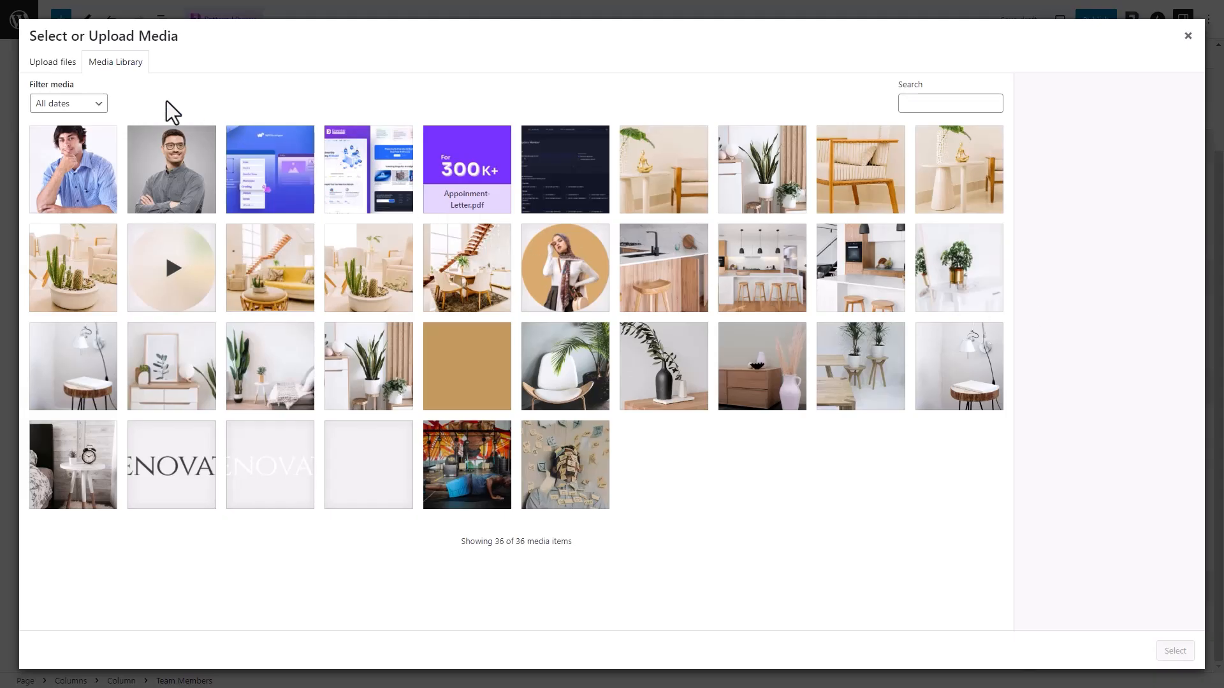
- Upload the Jane-Smith portrait and use it as the second card's photo
{"action": "left_click", "coordinate": [51, 61]}
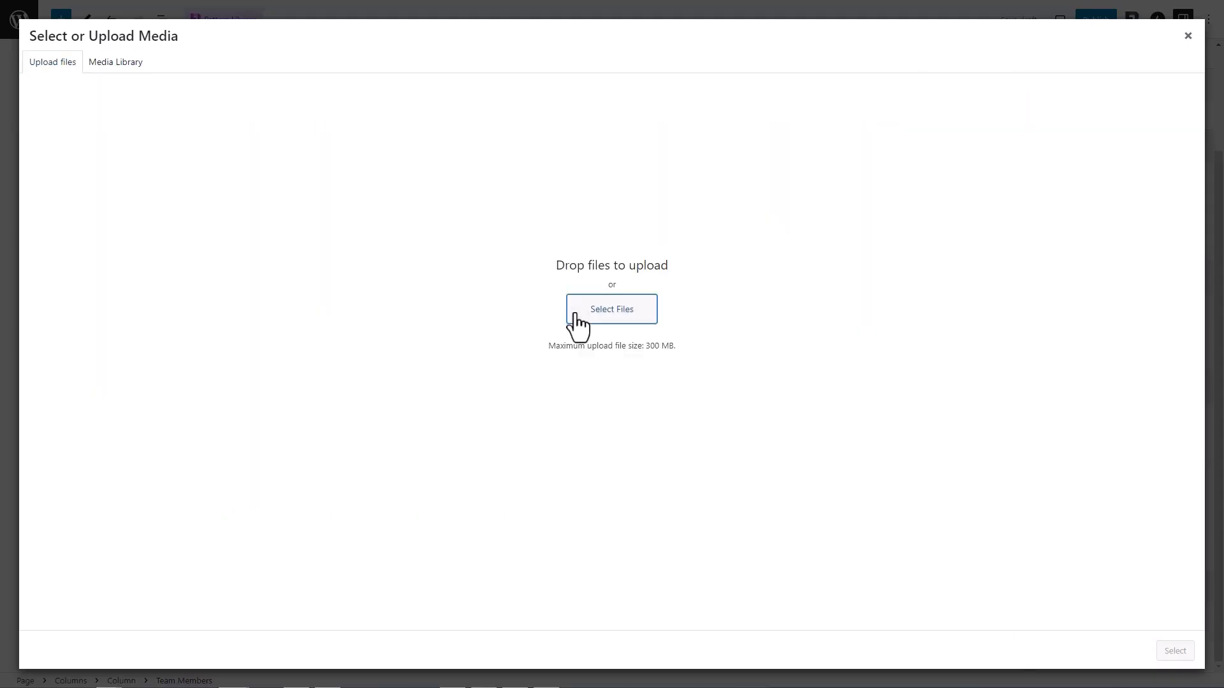
{"action": "left_click", "coordinate": [114, 61]}
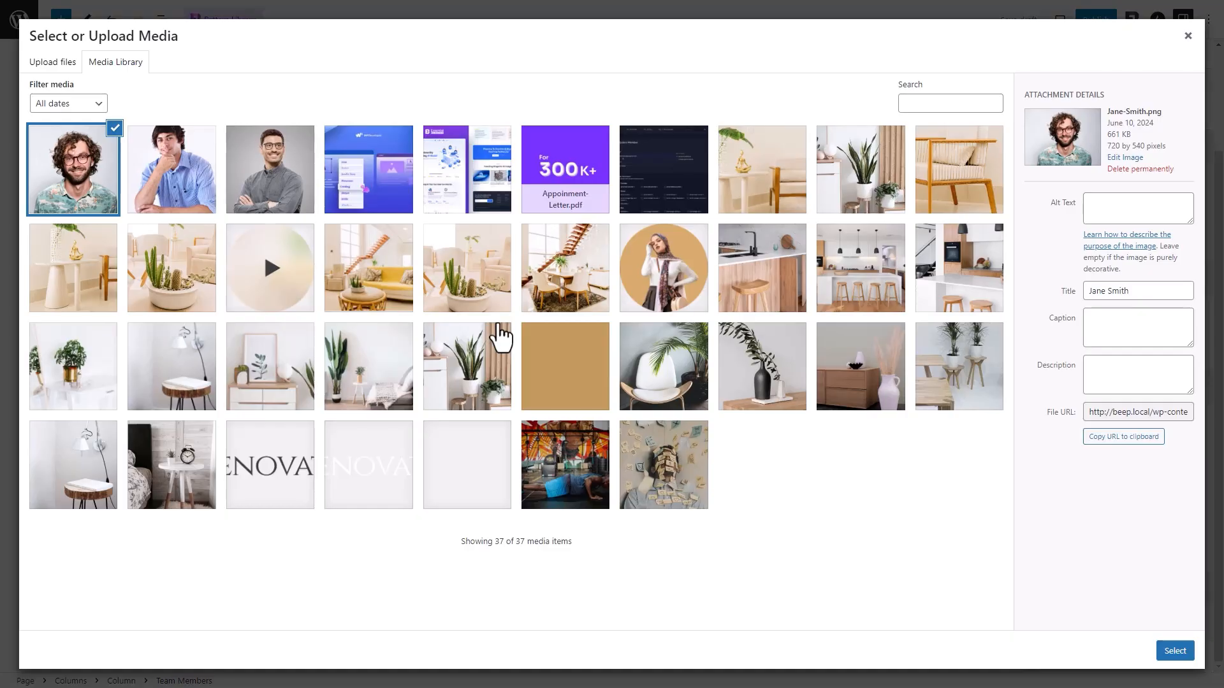
{"action": "left_click", "coordinate": [1174, 650]}
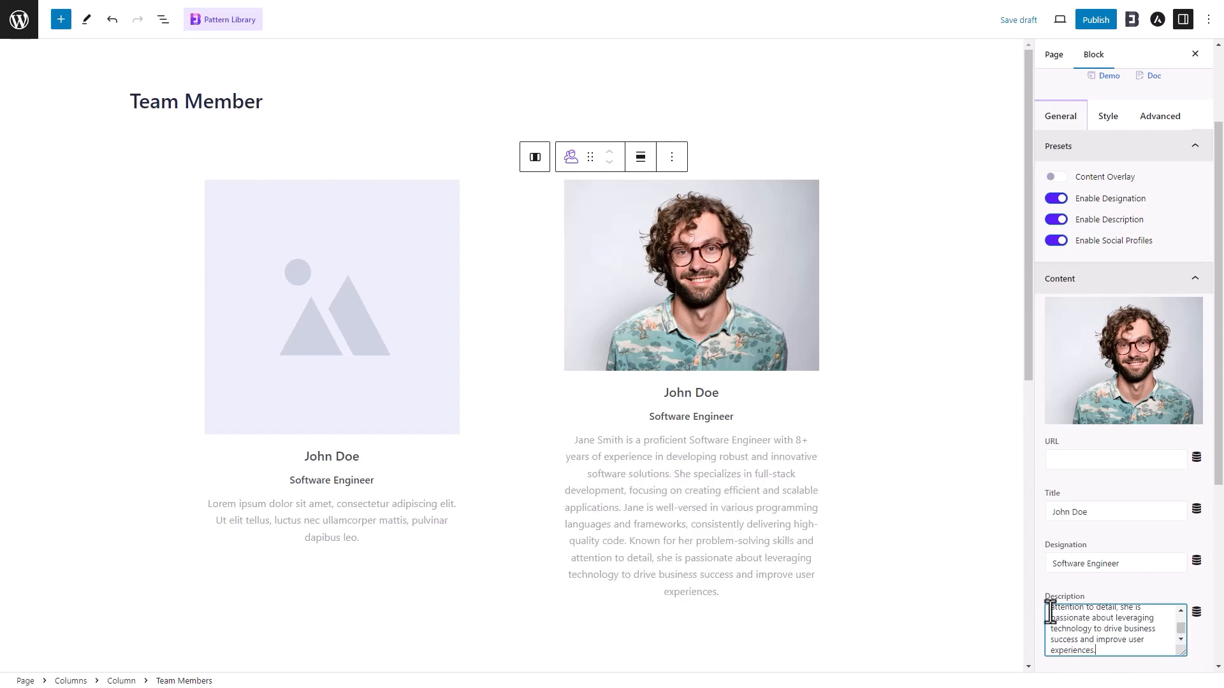
- Replace the second card's title John Doe with 'Jane Smith' and bring up its Style settings
{"action": "left_click", "coordinate": [1114, 511]}
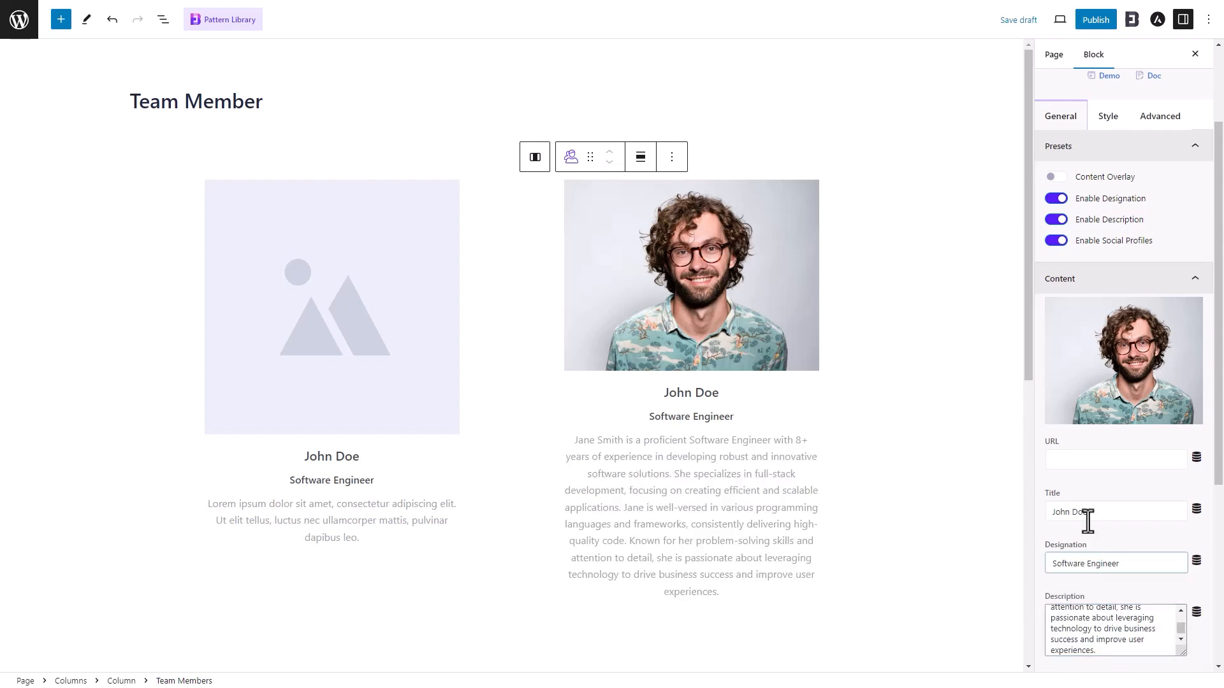
{"action": "double_click", "coordinate": [1068, 511]}
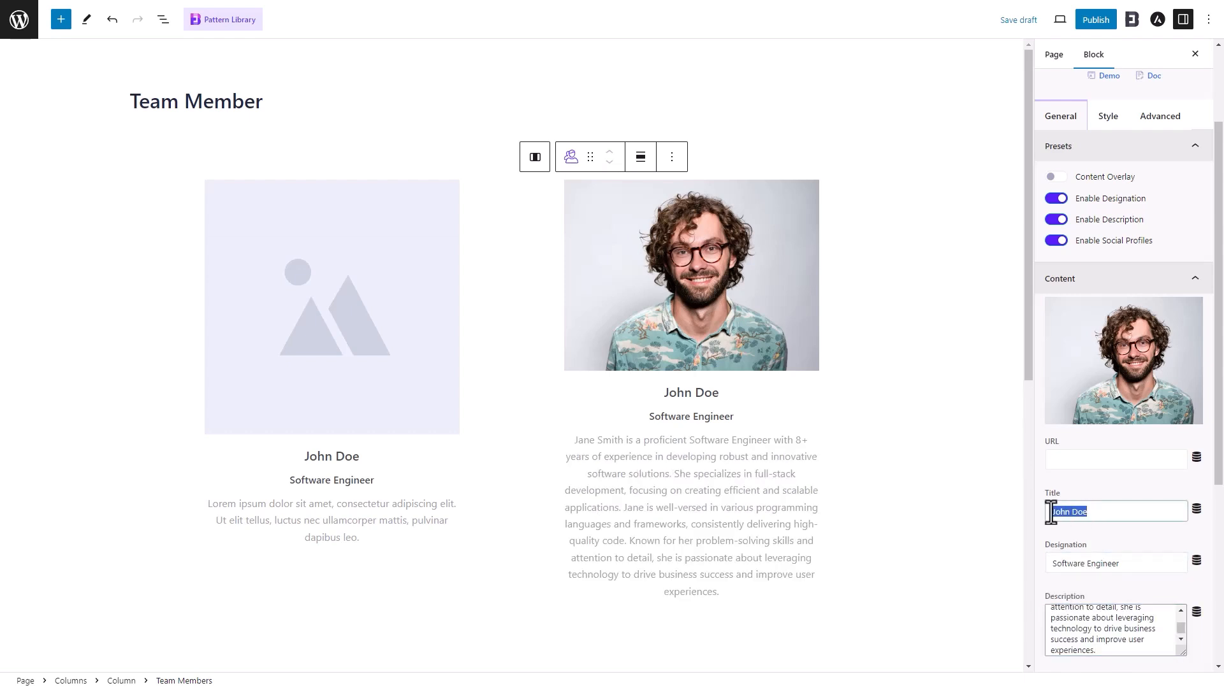
{"action": "type", "text": "Jane Smith"}
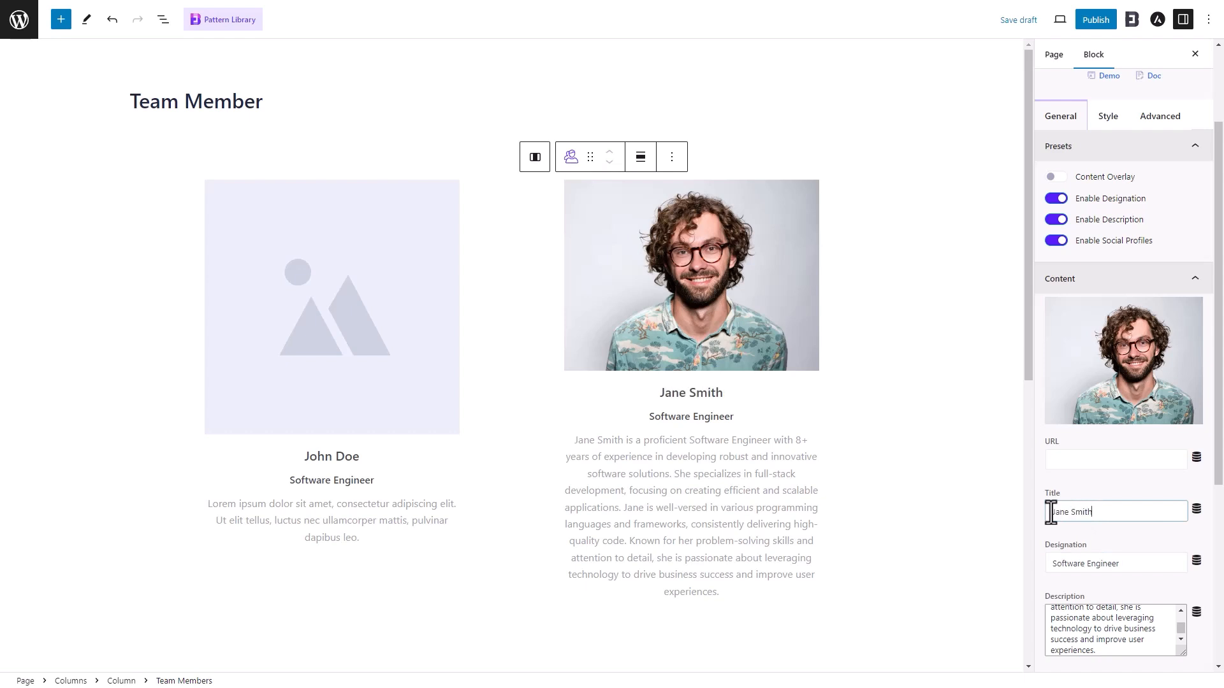
{"action": "scroll", "scroll_direction": "down", "scroll_amount": 3}
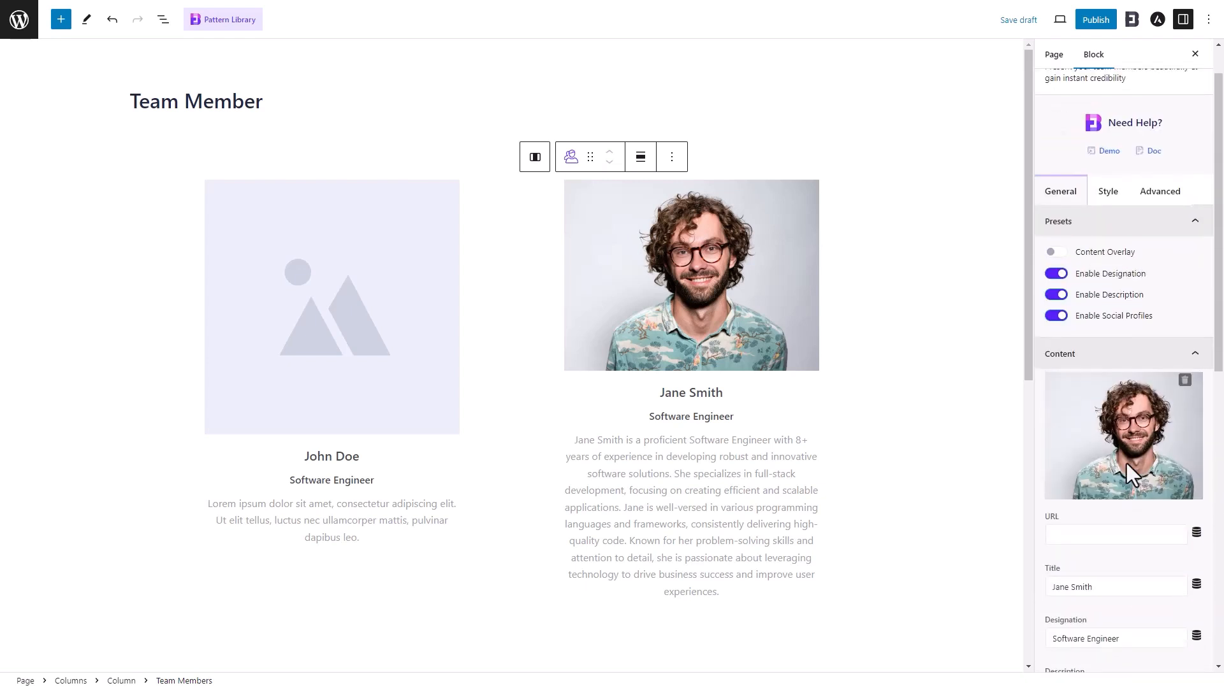
{"action": "left_click", "coordinate": [1107, 191]}
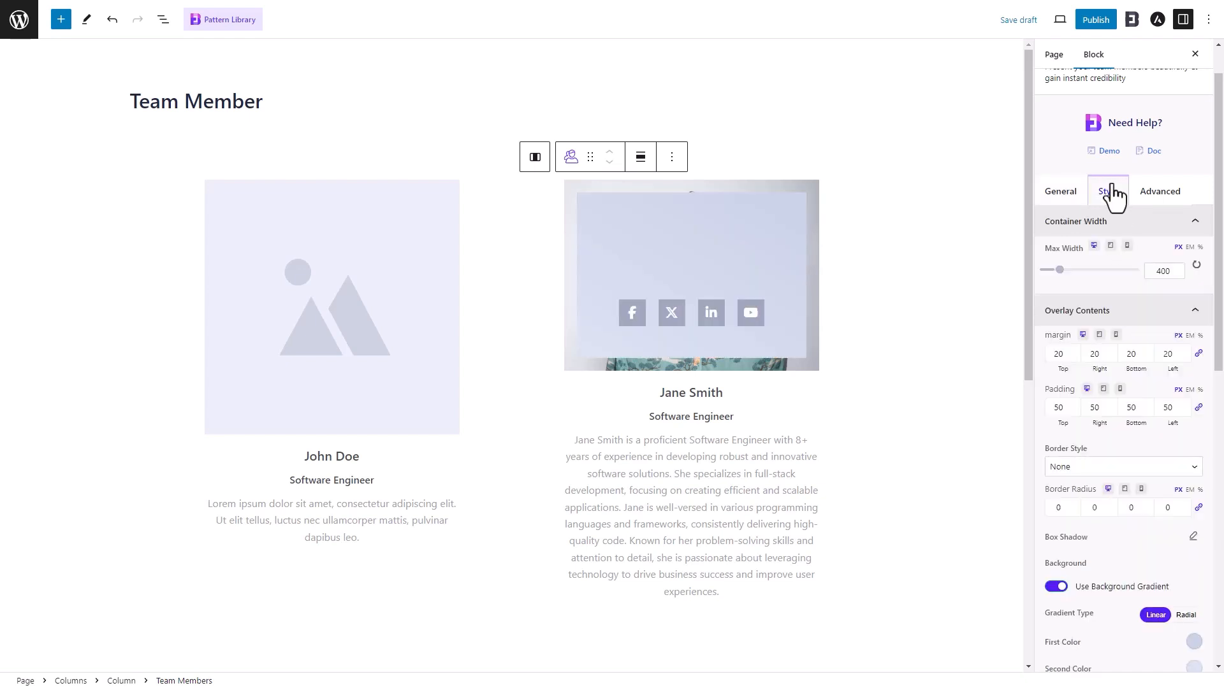
- Set Jane Smith's card max width 338, overlay padding 40, and no background gradient
{"action": "left_click_drag", "start_coordinate": [1059, 269], "coordinate": [1059, 269]}
{"action": "type", "text": "30"}
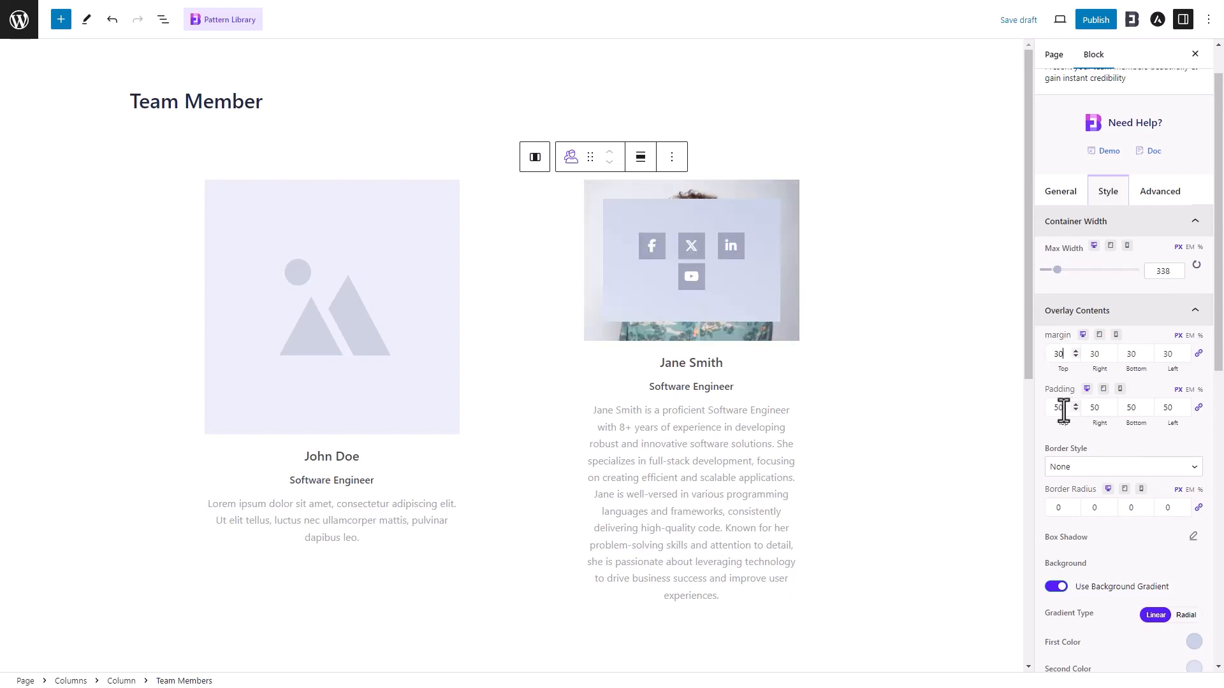
{"action": "type", "text": "40"}
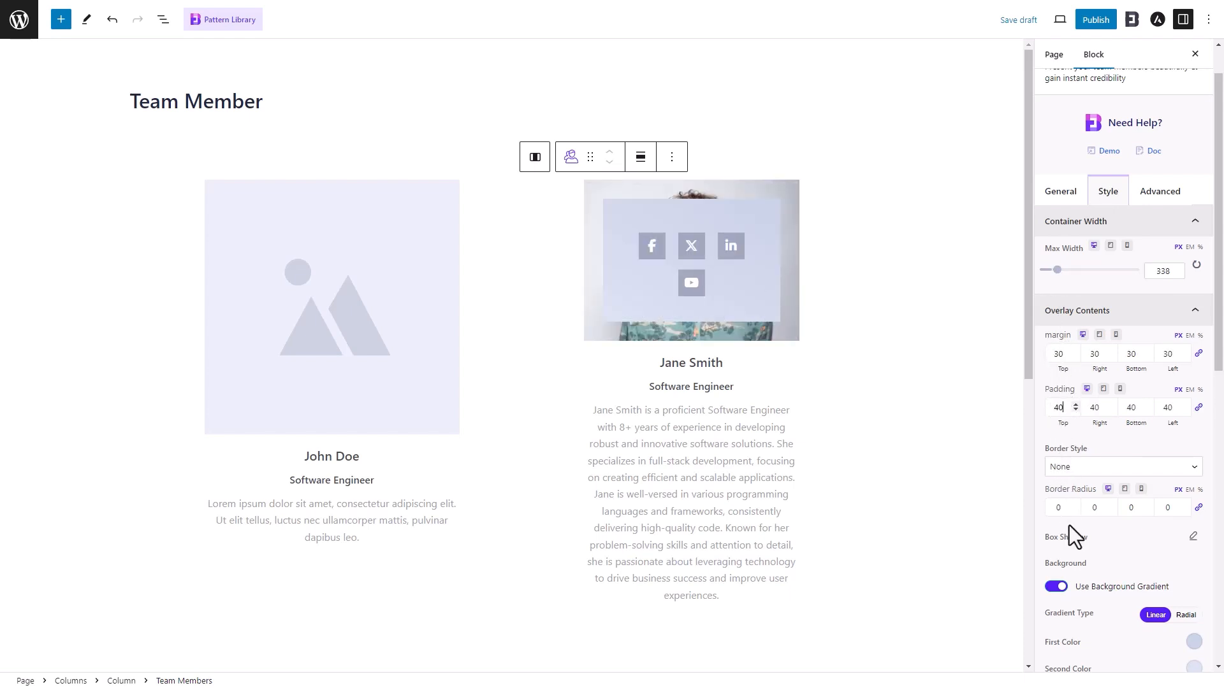
{"action": "left_click", "coordinate": [1054, 586]}
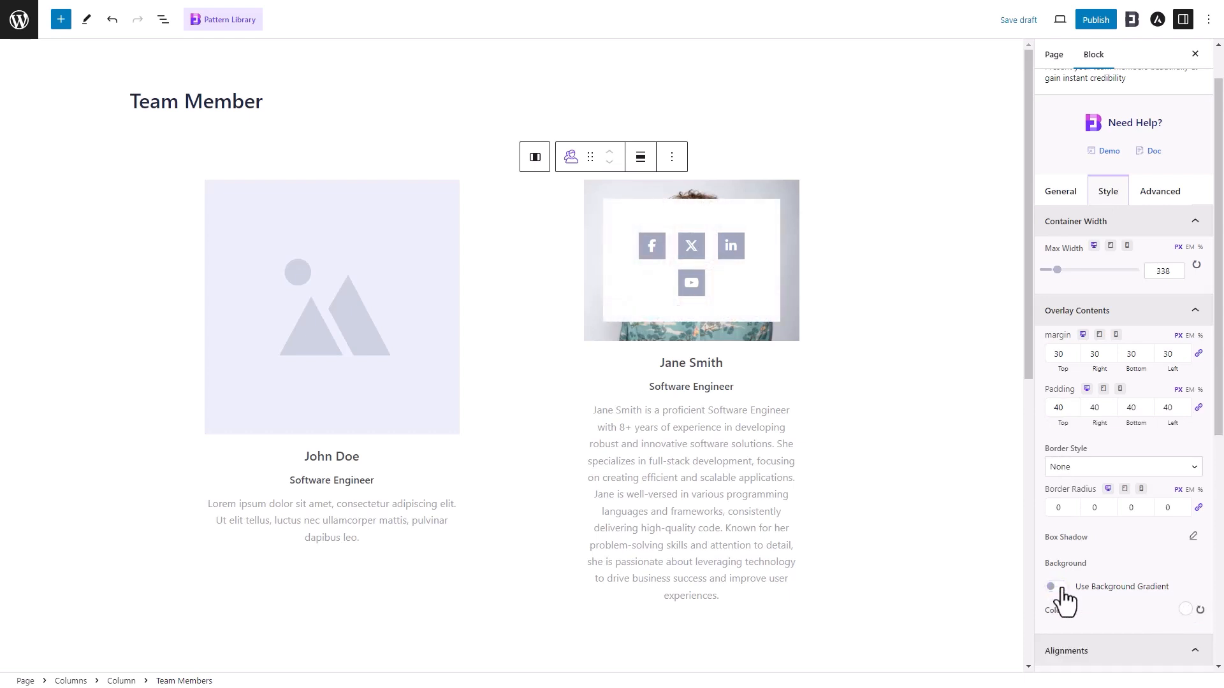
- Update John Doe's card with a photo and Support Engineer designation and bio
{"action": "left_click", "coordinate": [1184, 609]}
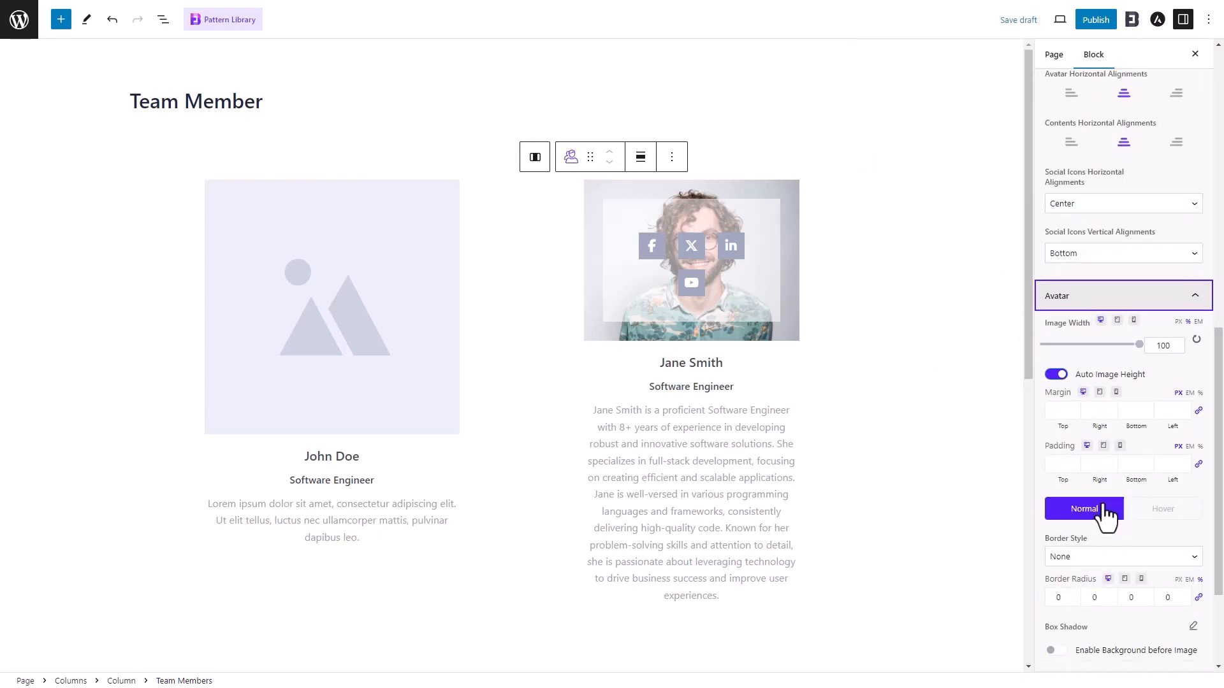
{"action": "left_click_drag", "start_coordinate": [1138, 344], "coordinate": [1130, 344]}
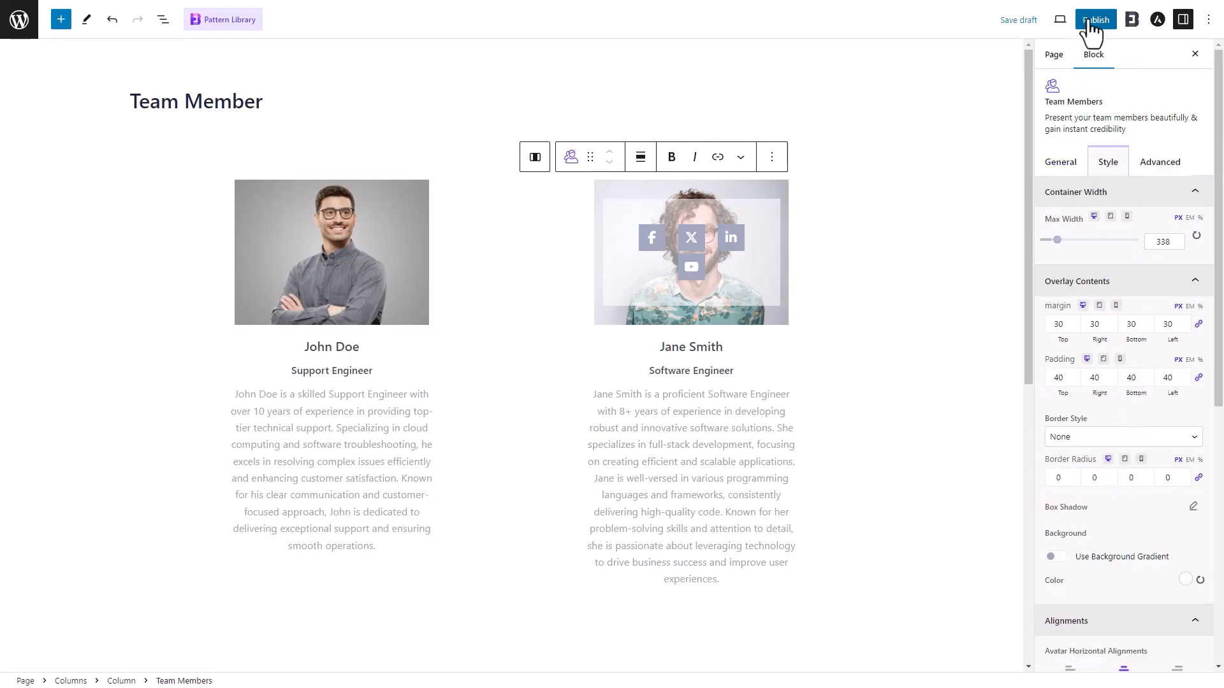
- Publish the Team Member page and preview it live in a new tab
{"action": "left_click", "coordinate": [1094, 19]}
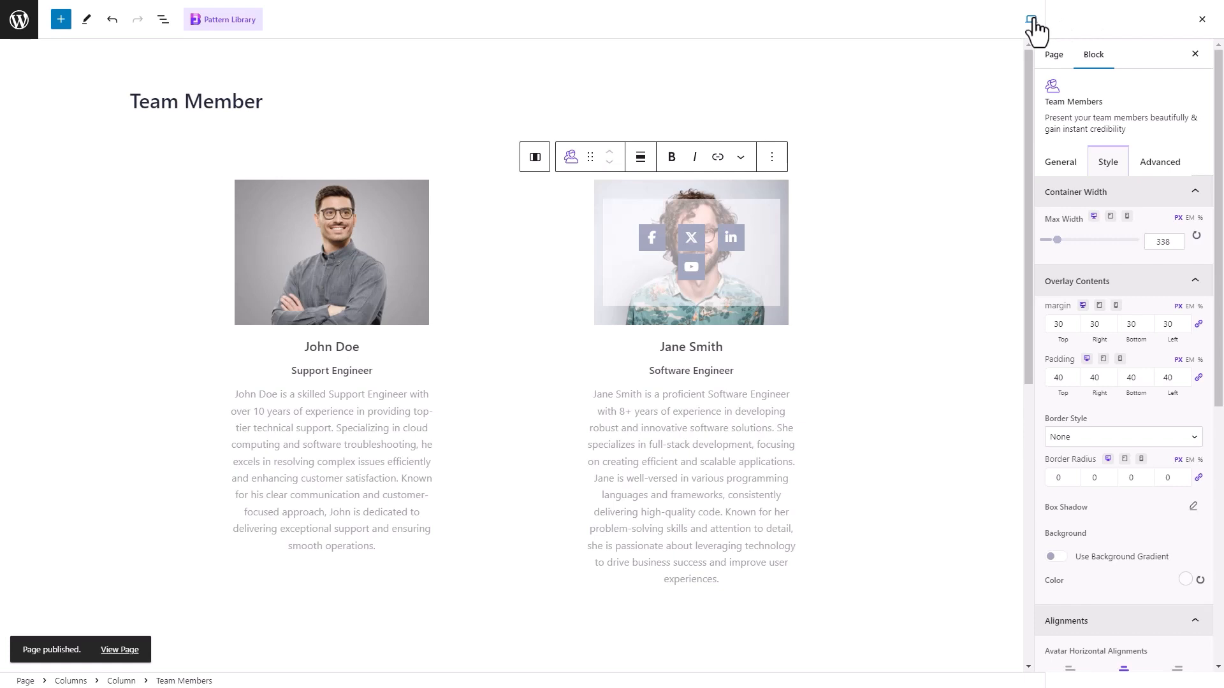
{"action": "left_click", "coordinate": [1031, 19]}
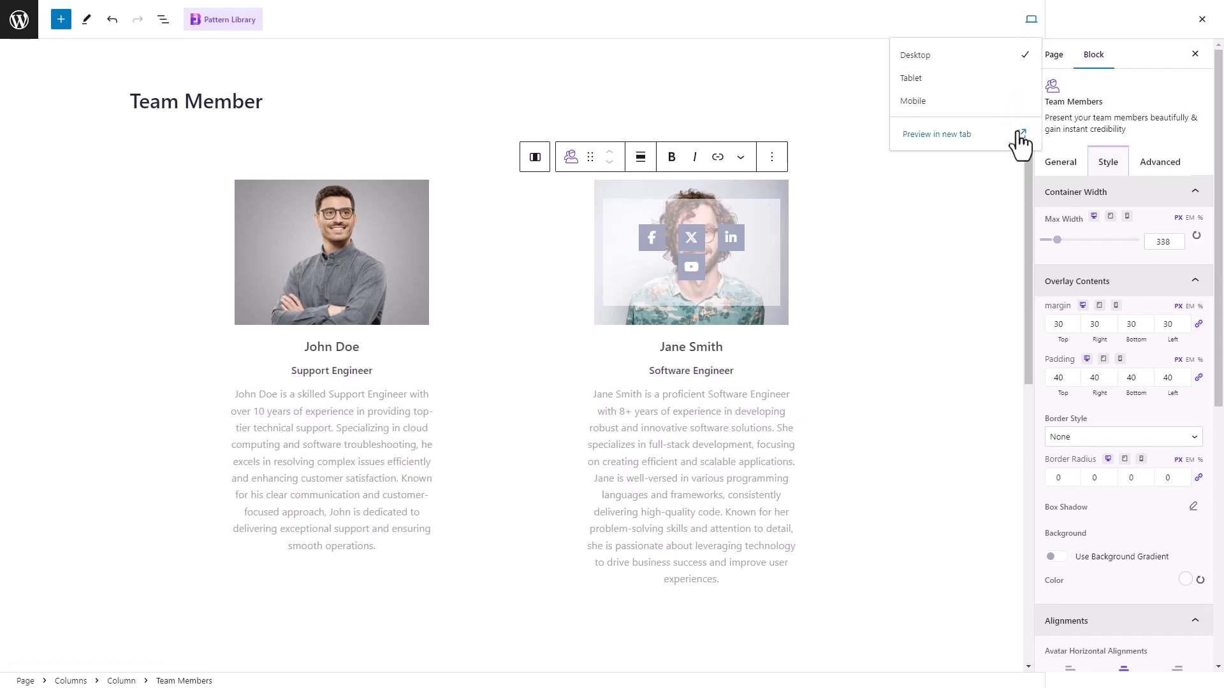
{"action": "left_click", "coordinate": [935, 134]}
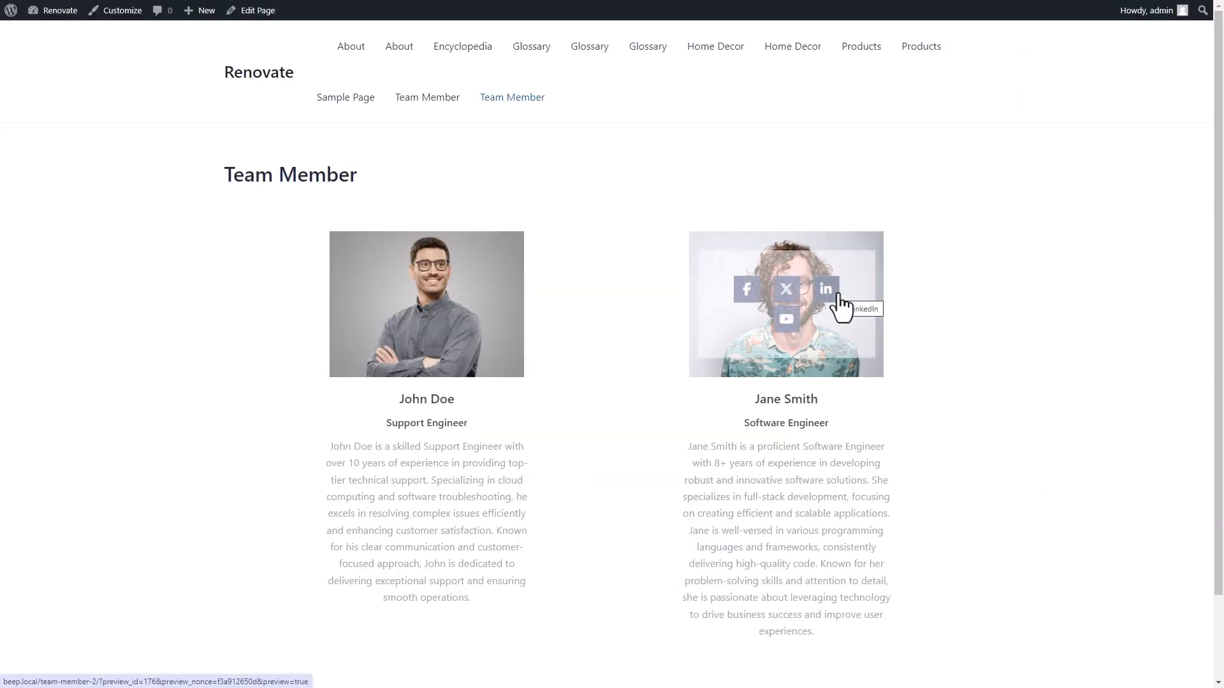